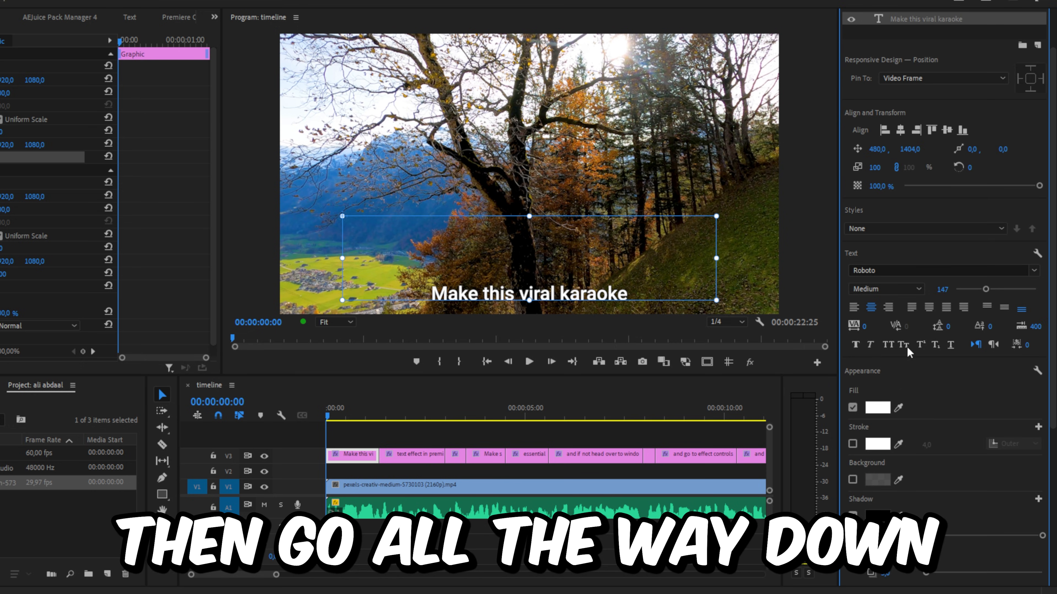
Step: Enable a background box behind the caption "Make this viral karaoke" at full opacity
left_click(852, 479)
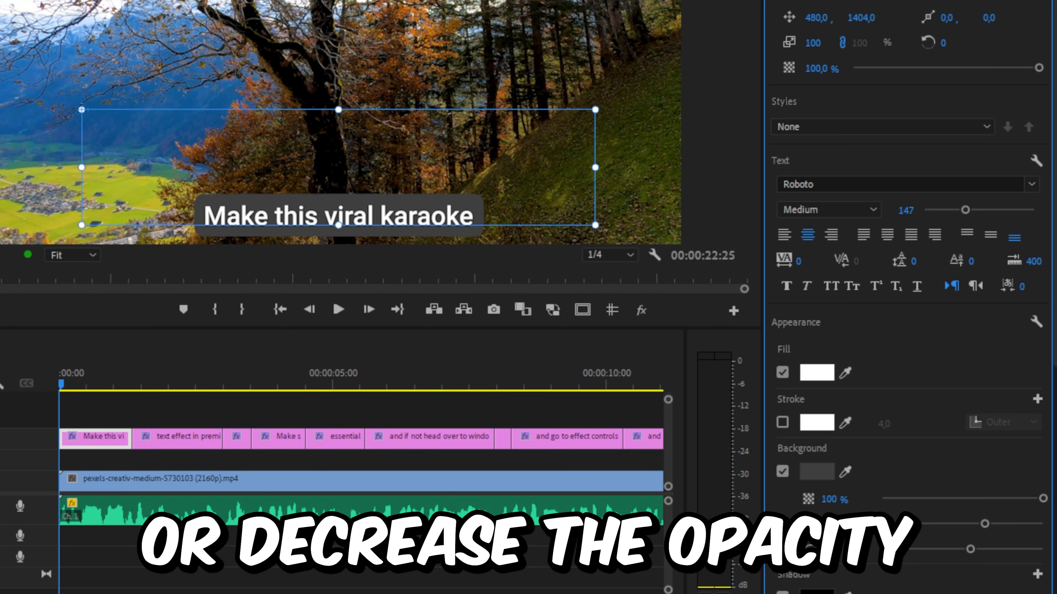
Step: Colour the caption's background box tan (AFA782) with corner radius 55
left_click(816, 471)
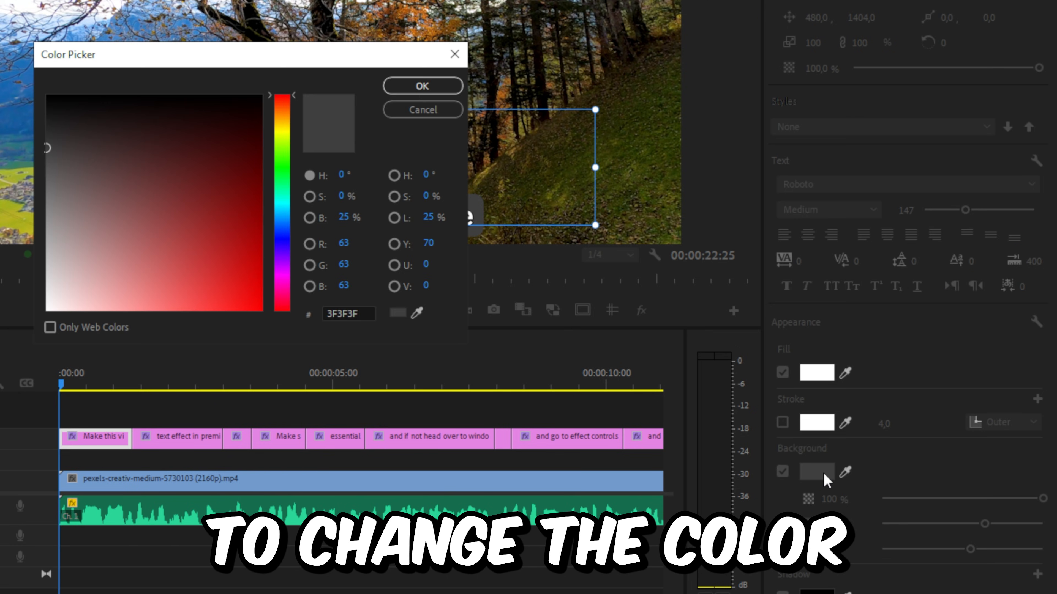
left_click(102, 243)
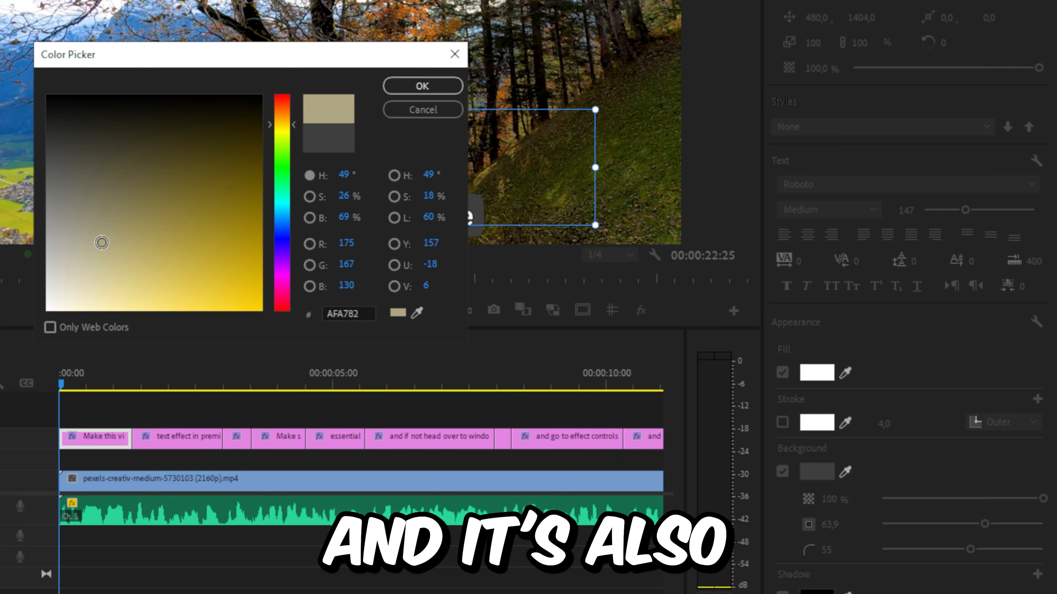
left_click(423, 84)
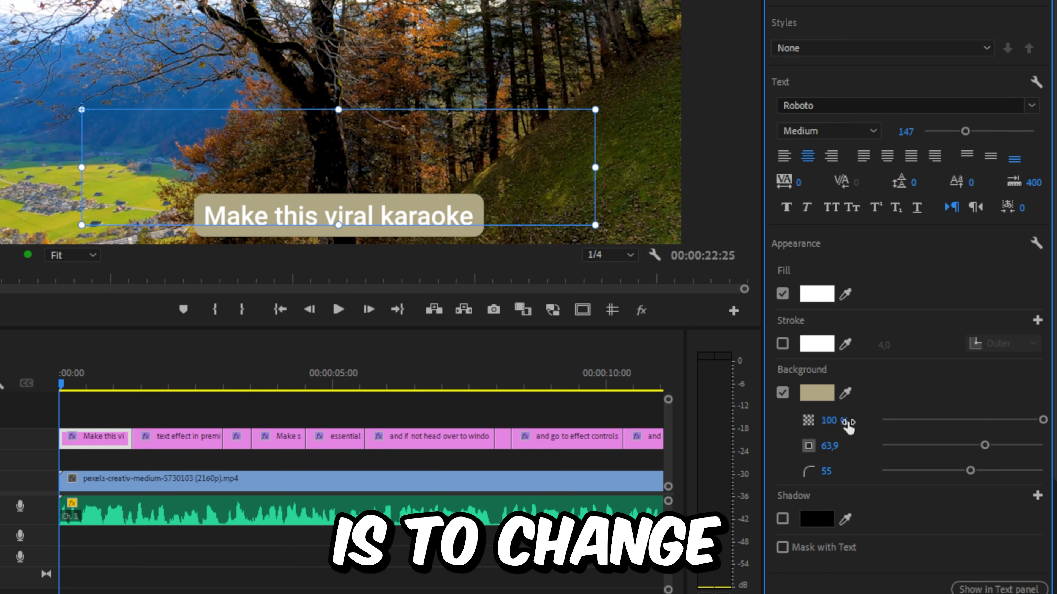
Step: Show the Effect Controls for the Text (Make this viral karaoke) graphic
left_click(817, 393)
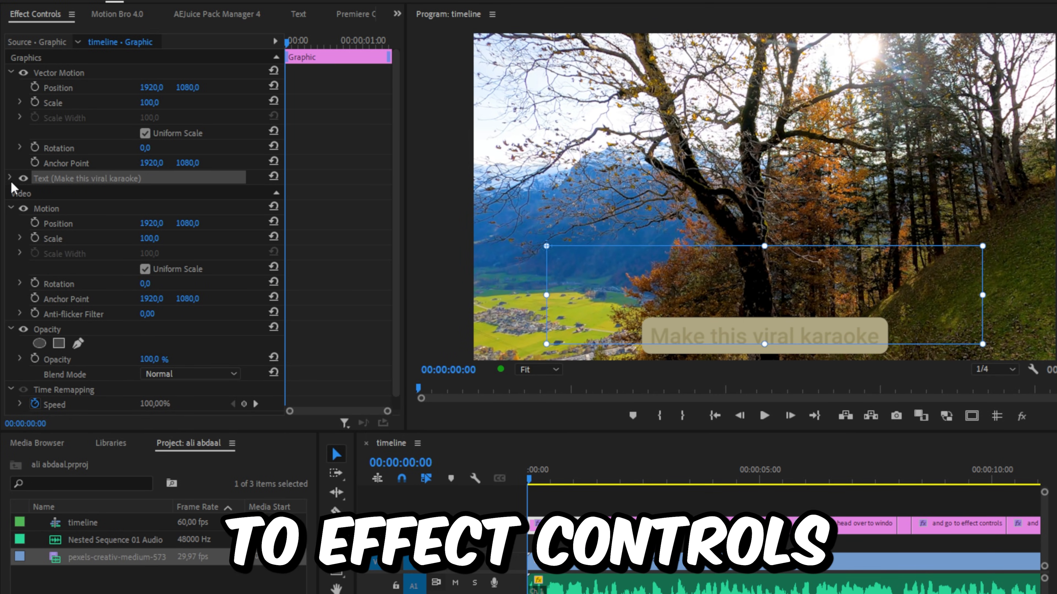
Step: Set the caption text Fill to the same tan as the background box
left_click(9, 177)
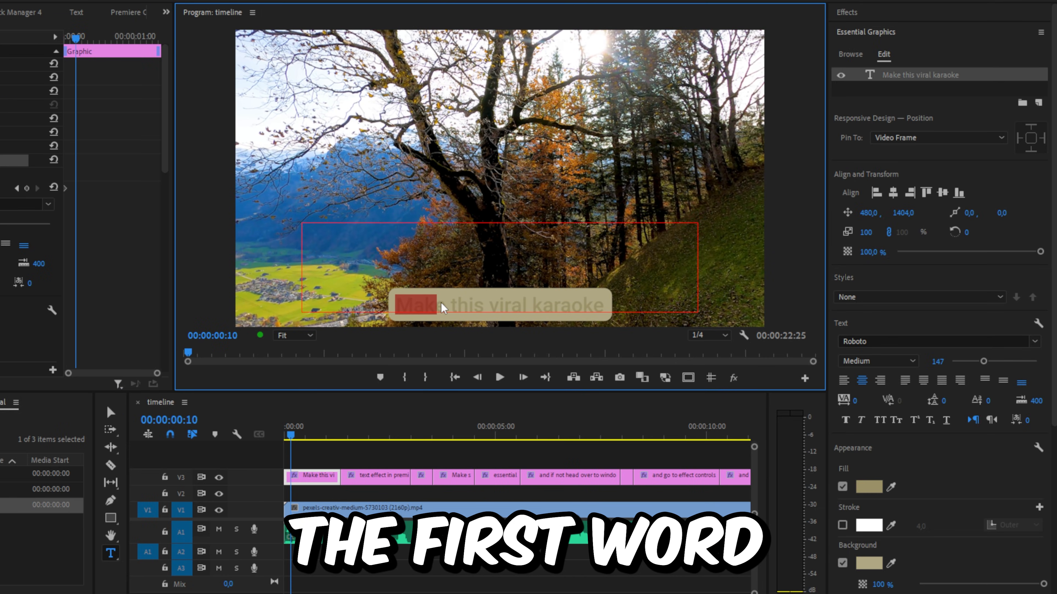
Step: Fill the word 'Make' near-black, then start recolouring the word 'this'
left_click(869, 487)
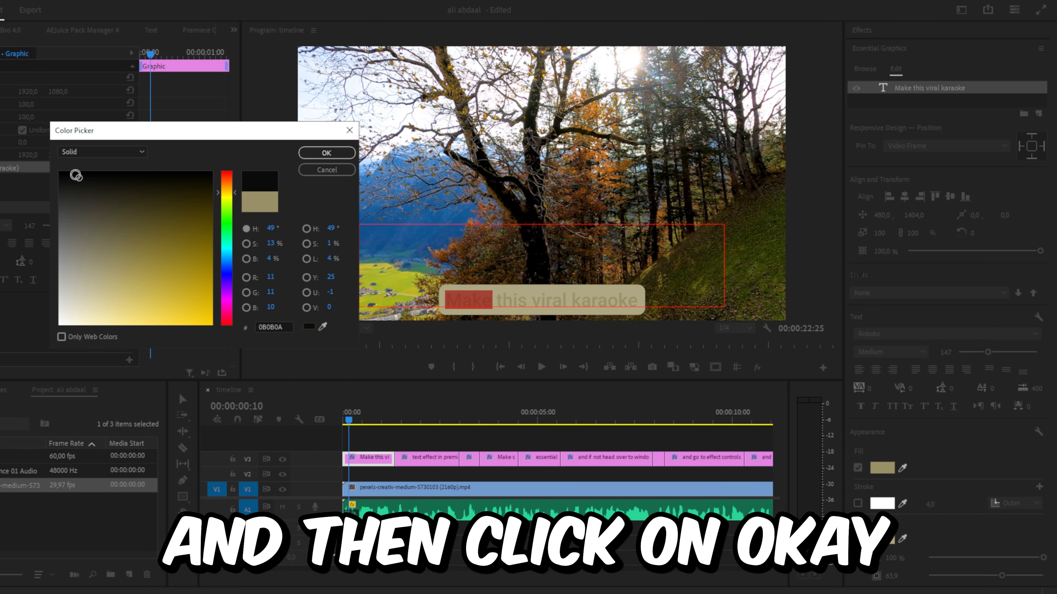
left_click(327, 152)
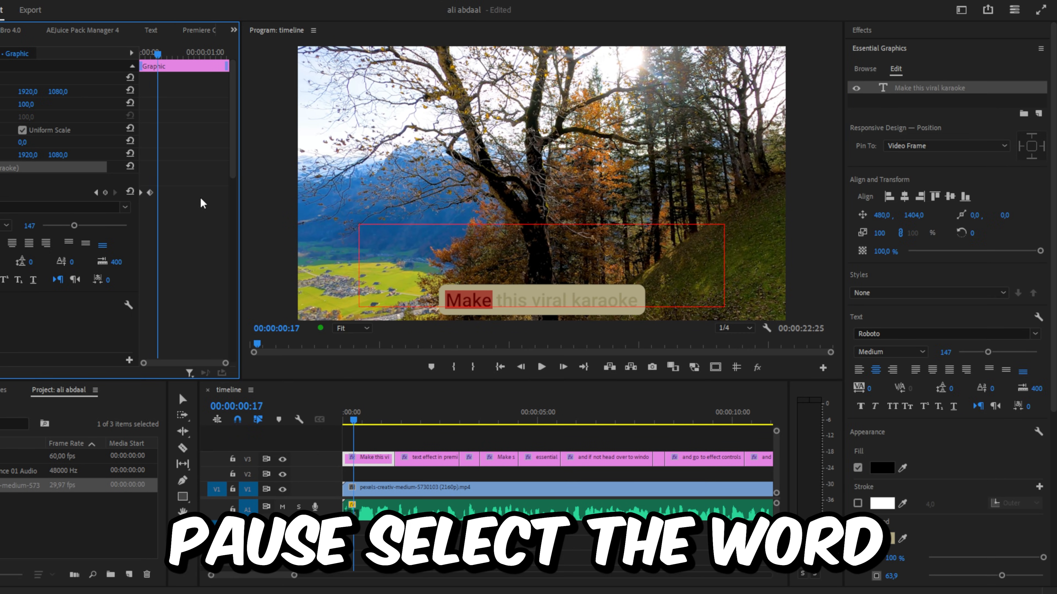
left_click(882, 468)
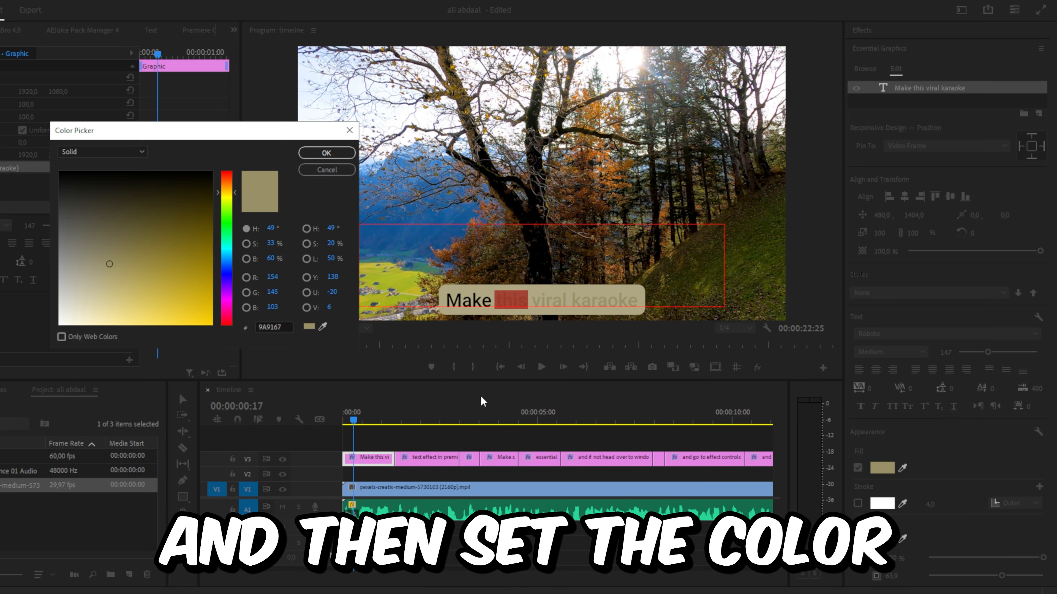